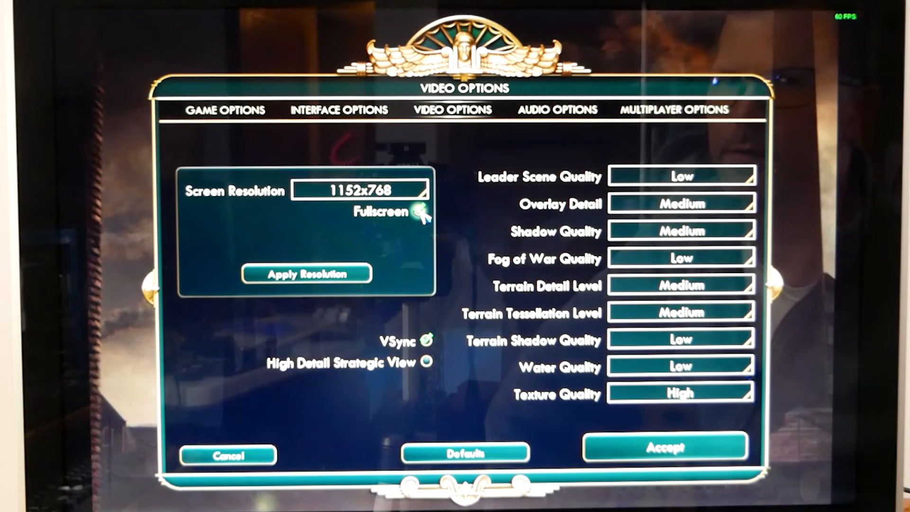
pyautogui.moveTo(305, 273)
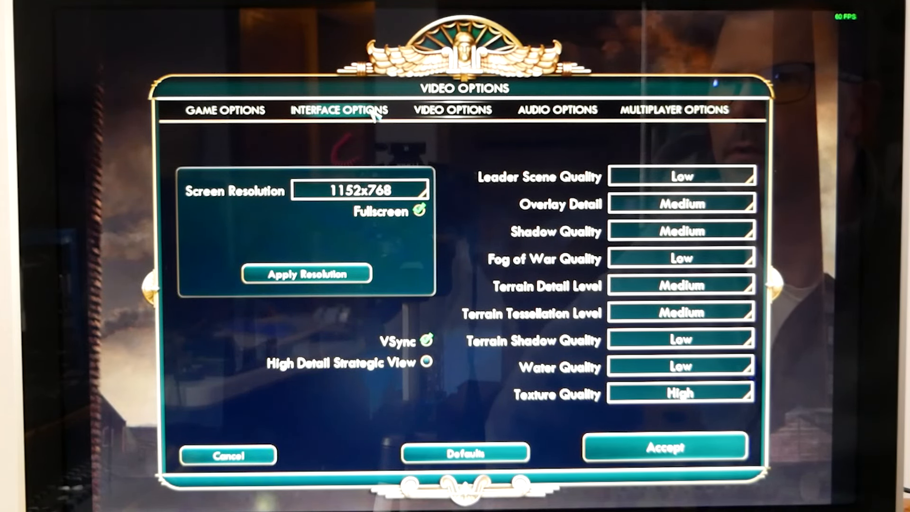
# Leave the Civilization V video settings for the Interface Options tab
pyautogui.click(339, 109)
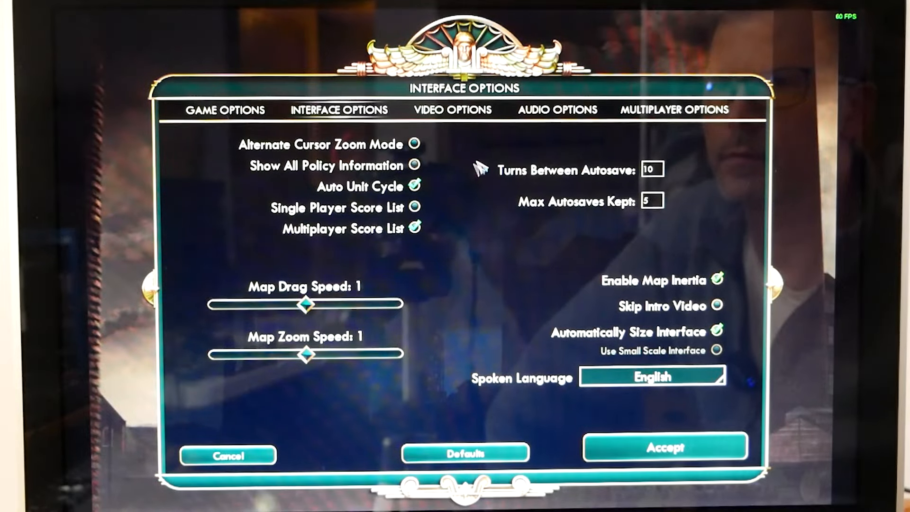
pyautogui.click(665, 447)
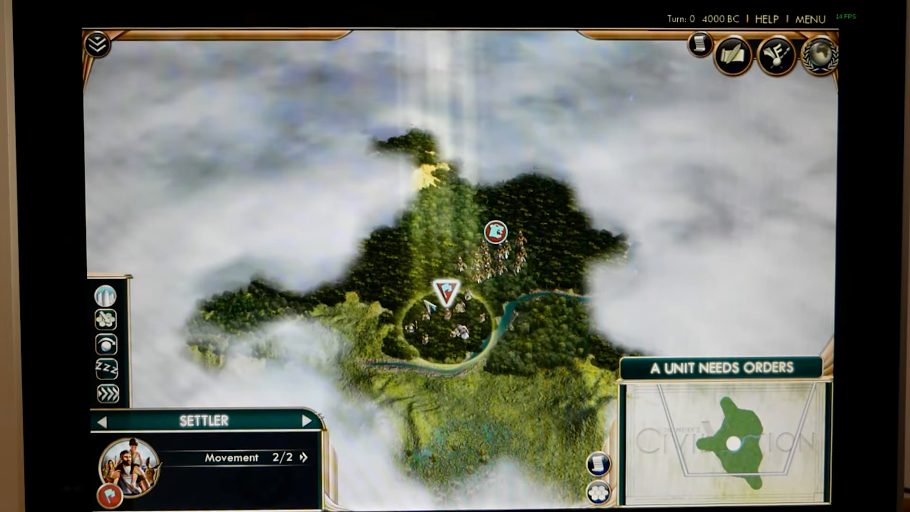
pyautogui.moveTo(456, 308)
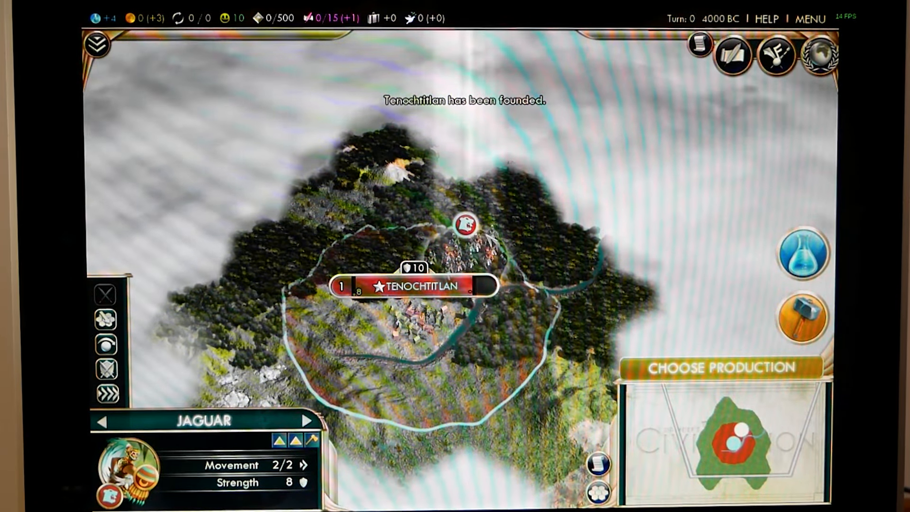
pyautogui.moveTo(566, 243)
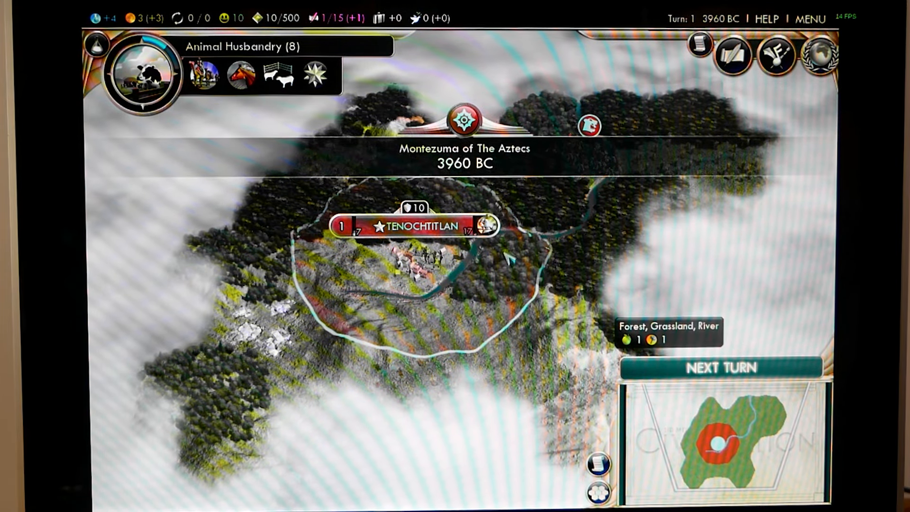
# End two turns, then open Tenochtitlan's city screen and dismiss the advisor
pyautogui.click(722, 366)
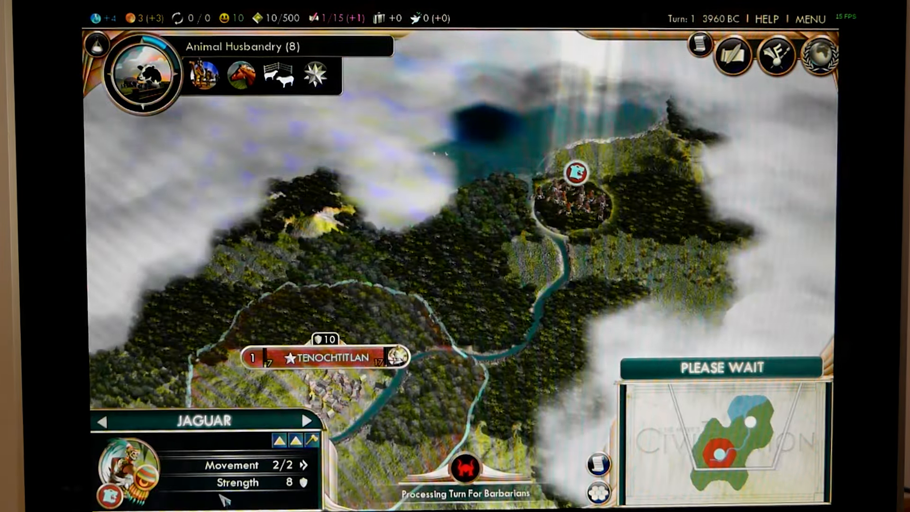
pyautogui.click(721, 366)
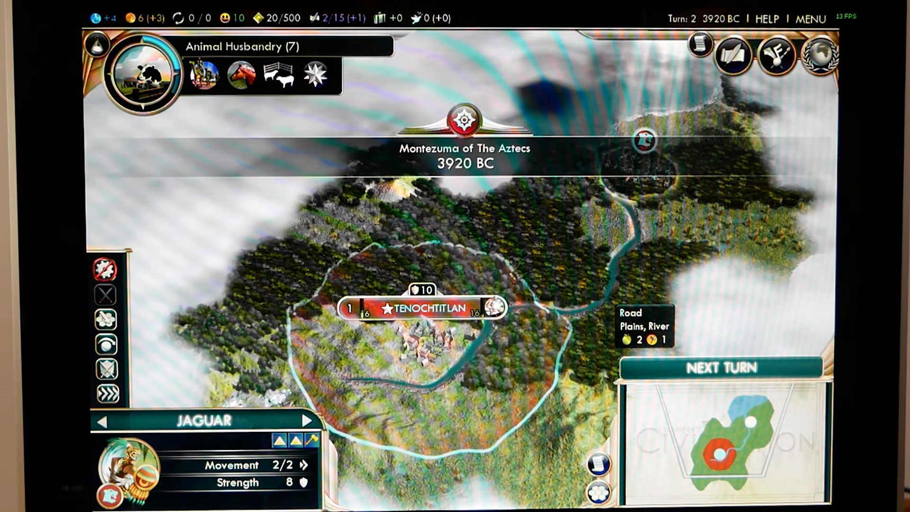
pyautogui.click(424, 307)
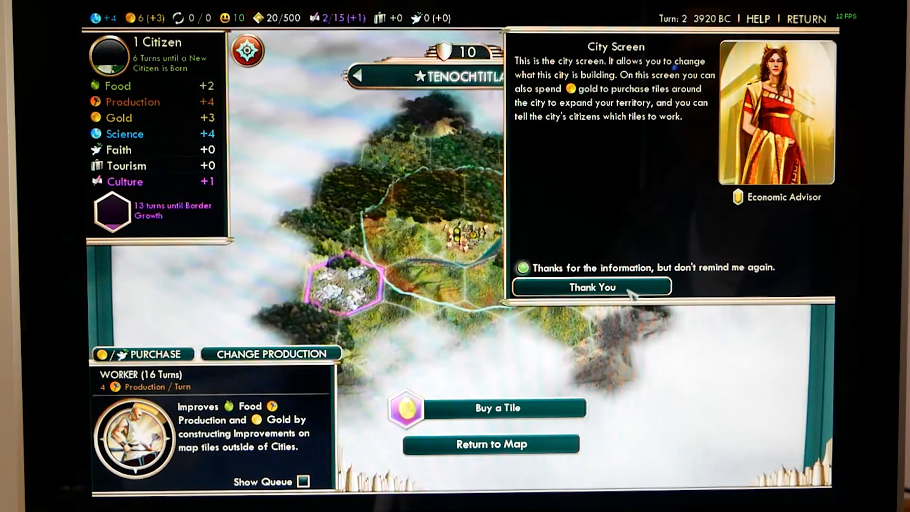
pyautogui.click(591, 287)
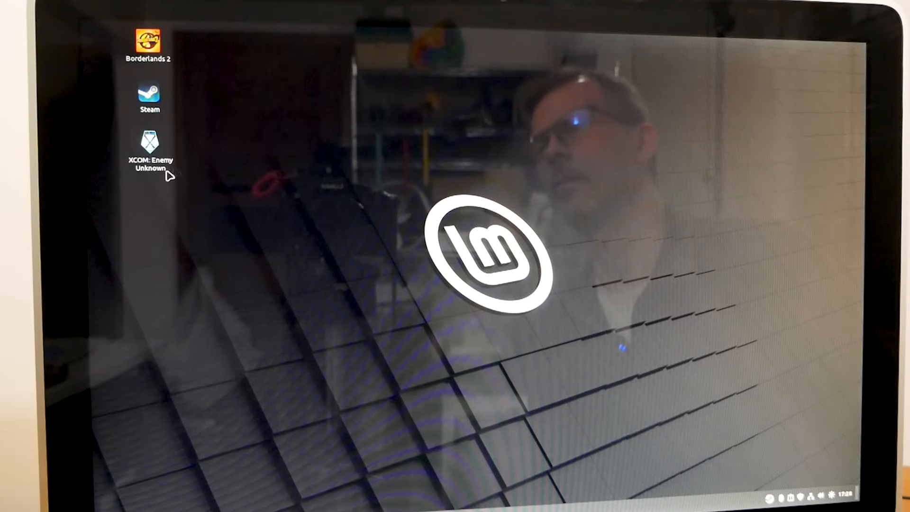
# Start XCOM: Enemy Unknown from its desktop icon via the launcher's Enemy Unknown option
pyautogui.doubleClick(150, 148)
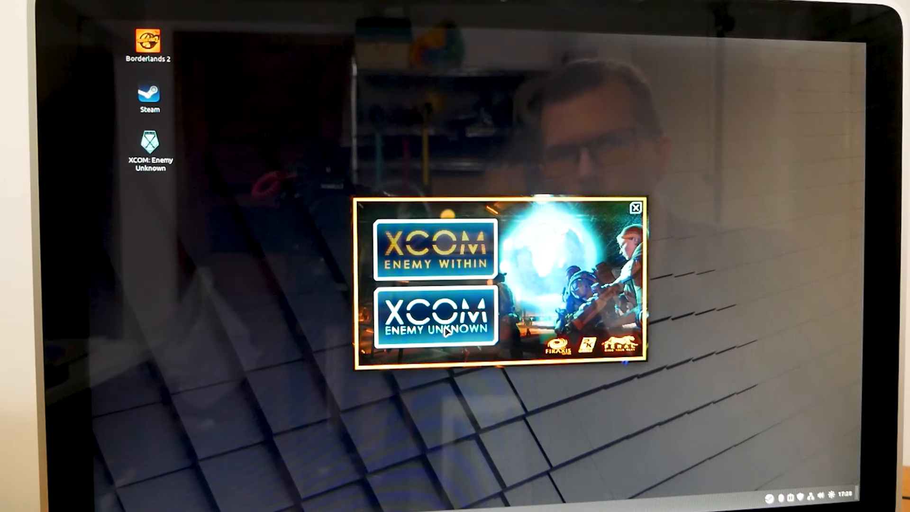
pyautogui.click(634, 207)
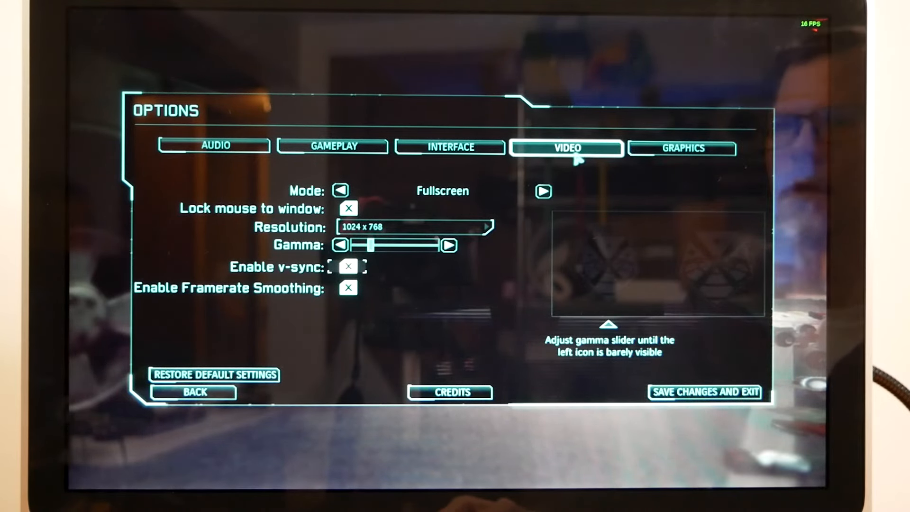
# Save and keep the 1024×768 fullscreen video settings, then back out of Select Difficulty
pyautogui.click(704, 392)
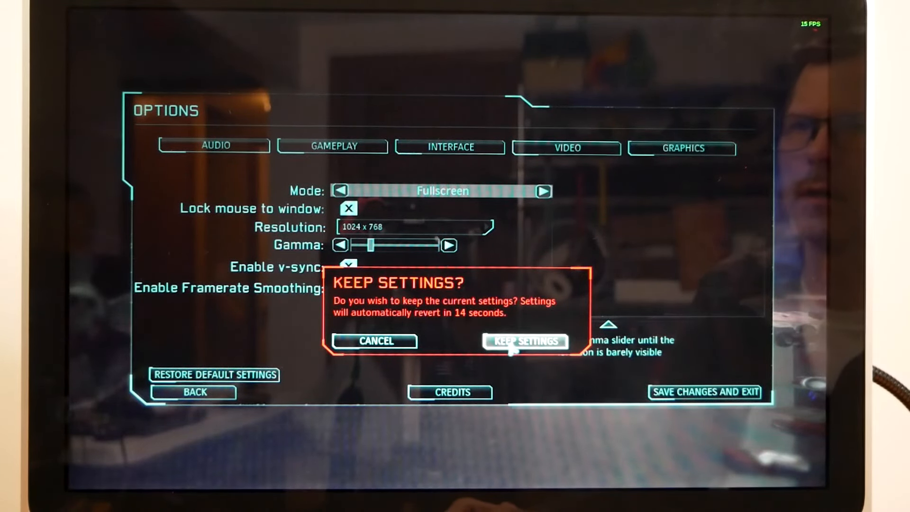
pyautogui.click(523, 341)
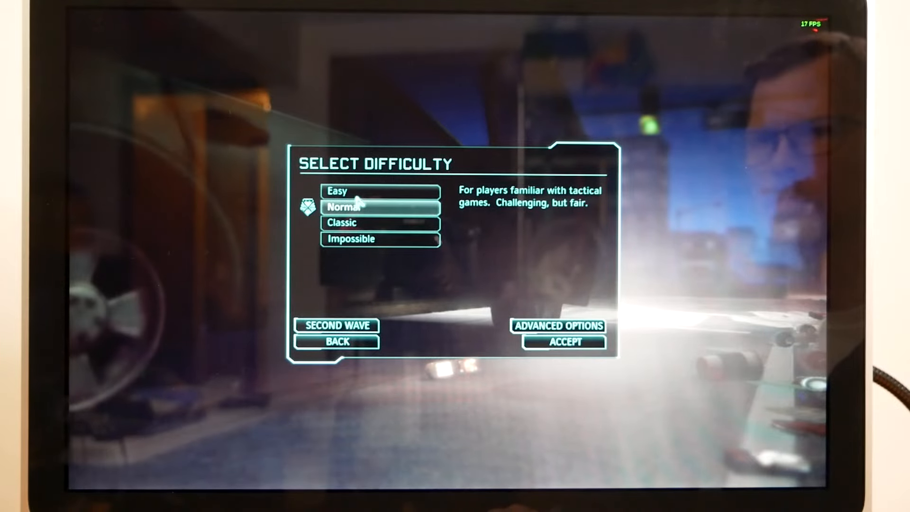
pyautogui.click(337, 341)
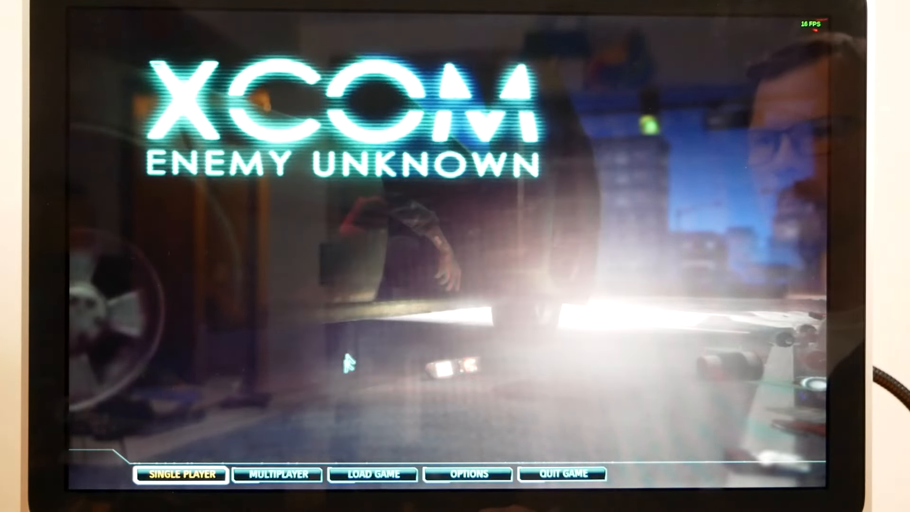
# Load a saved game from the Load Game list into its tactical mission
pyautogui.click(372, 474)
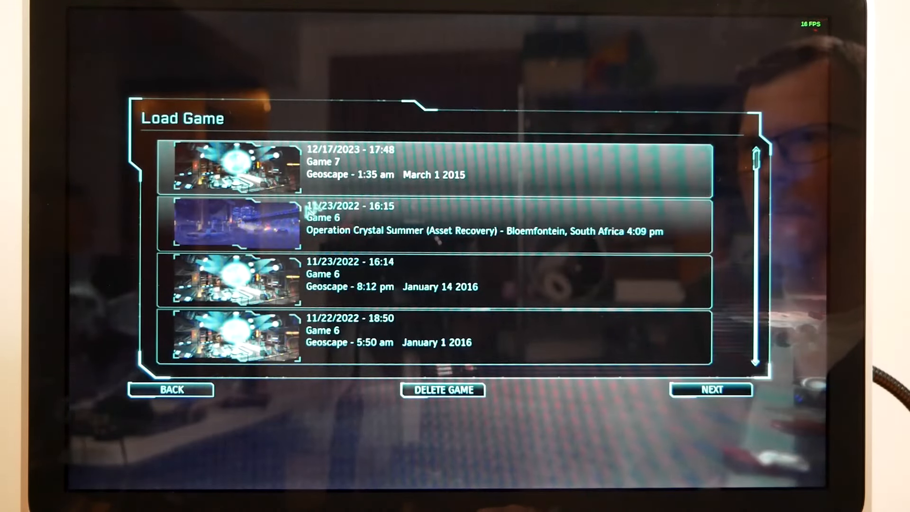
pyautogui.click(433, 166)
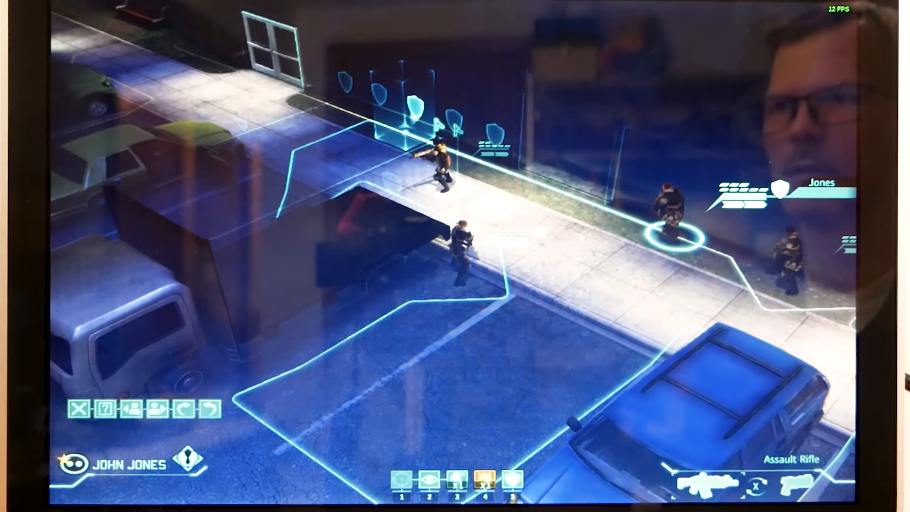
# Overwrite the Operation Hot Priest save from the pause menu and return to the mission
pyautogui.press('Escape')
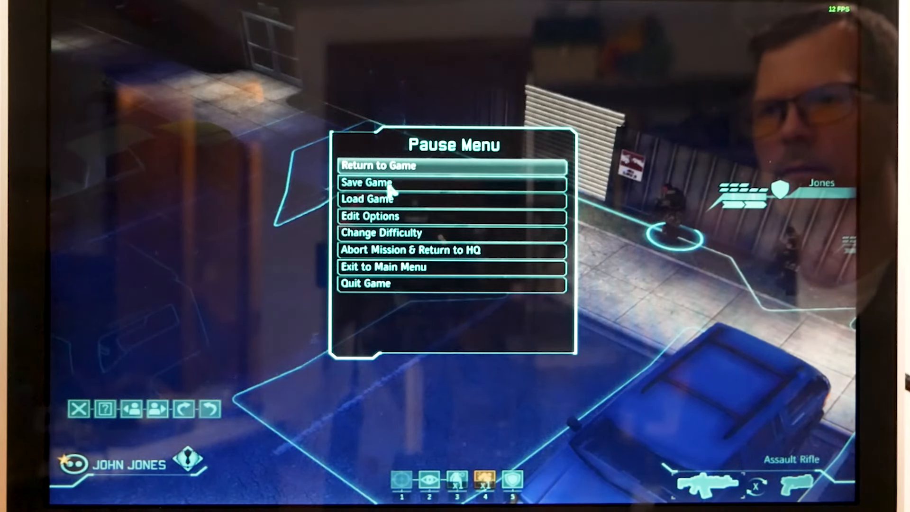
pyautogui.click(367, 182)
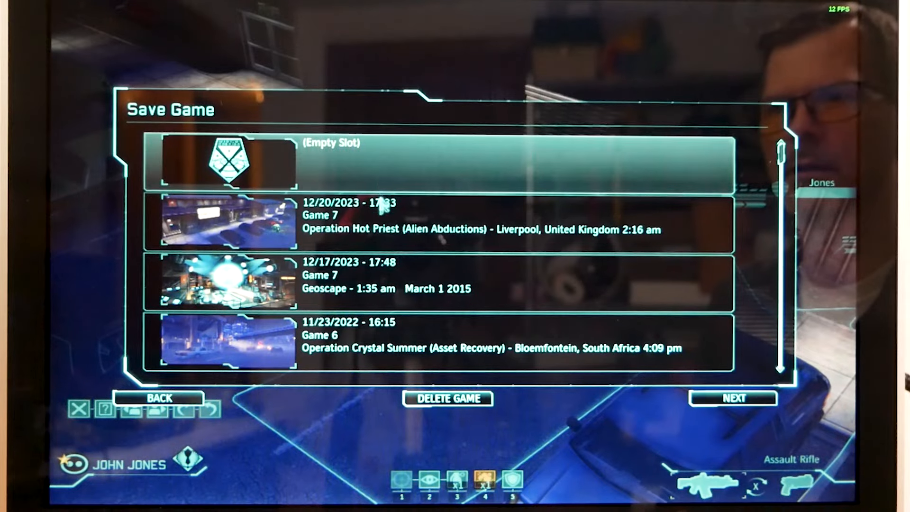
pyautogui.click(441, 216)
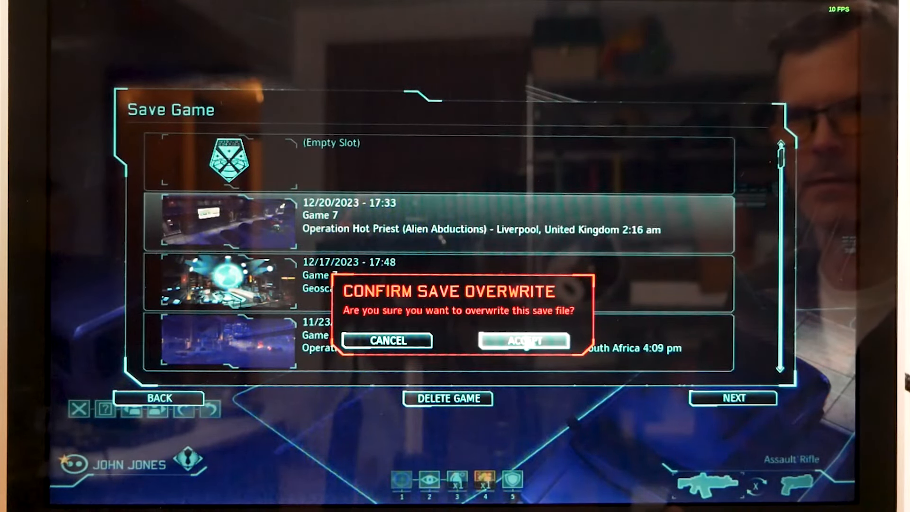
pyautogui.click(523, 341)
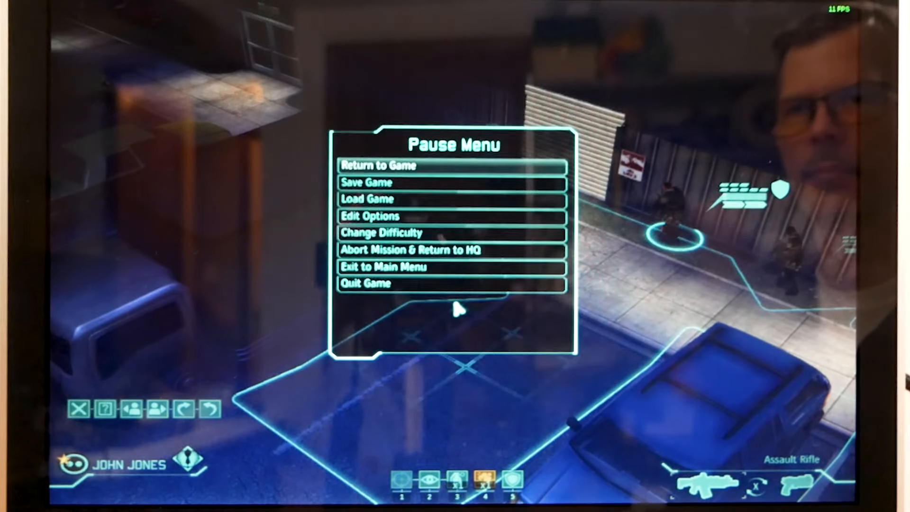
pyautogui.click(378, 166)
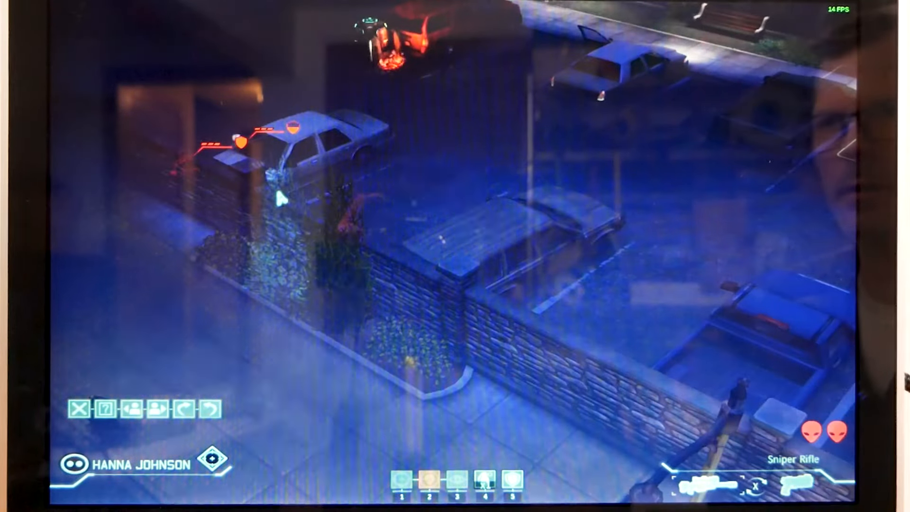
# Move the squad forward through the street and parking lot toward the aliens
pyautogui.click(485, 479)
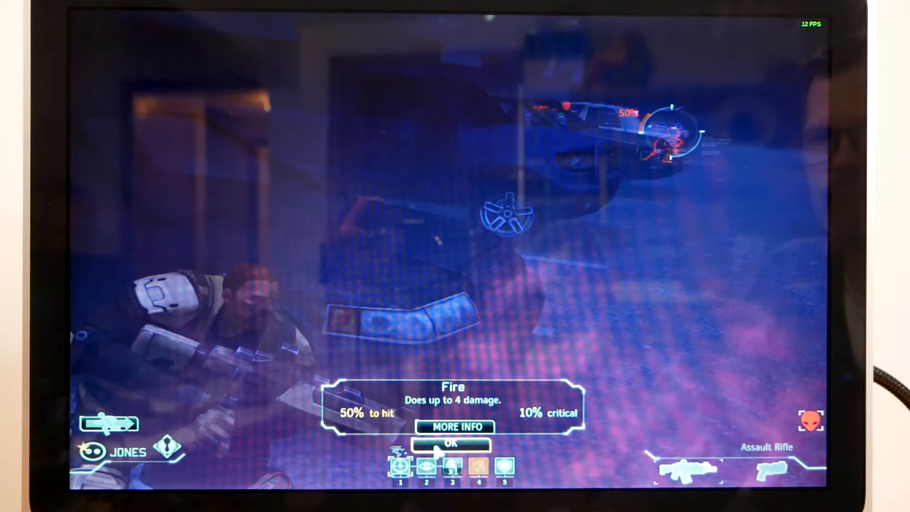
# Fire Jones's 50% shot, then retarget the sniper's Headshot to the 55% alien
pyautogui.click(451, 445)
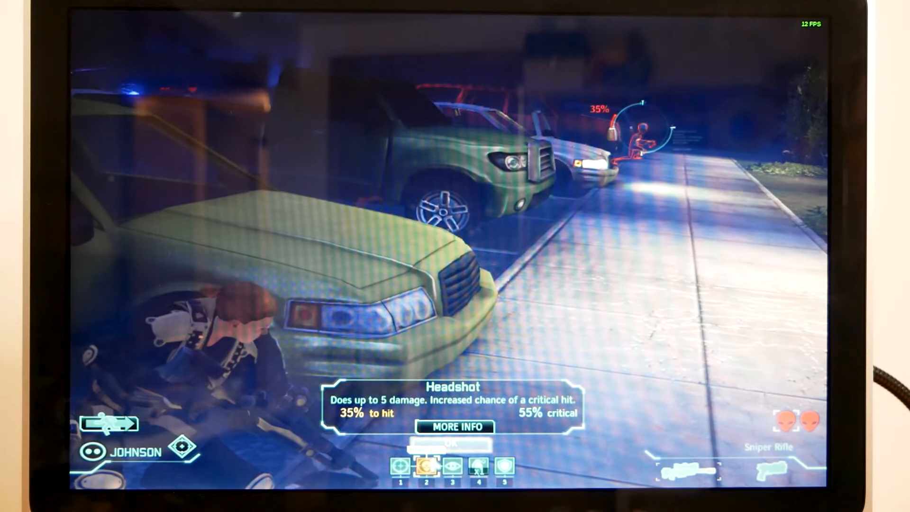
pyautogui.press('Tab')
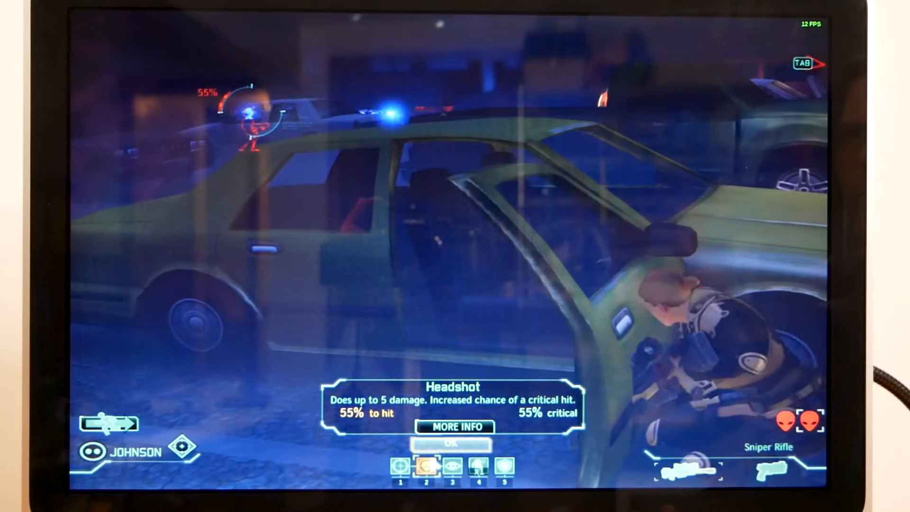